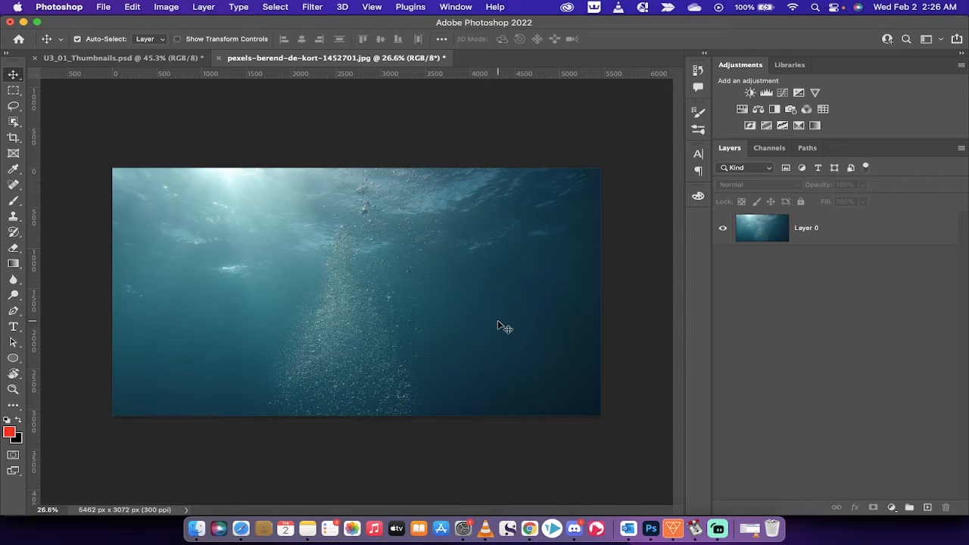
mouse_move(424, 265)
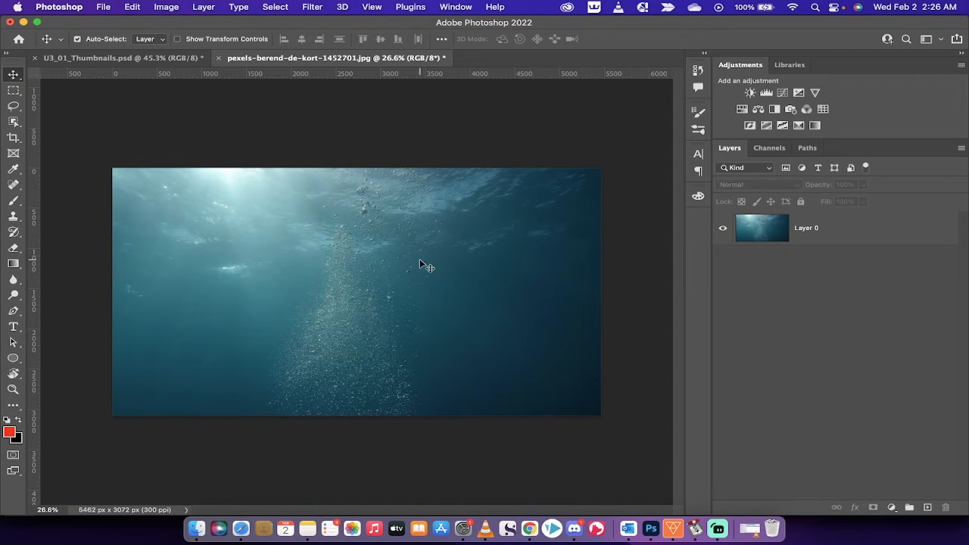
mouse_move(346, 138)
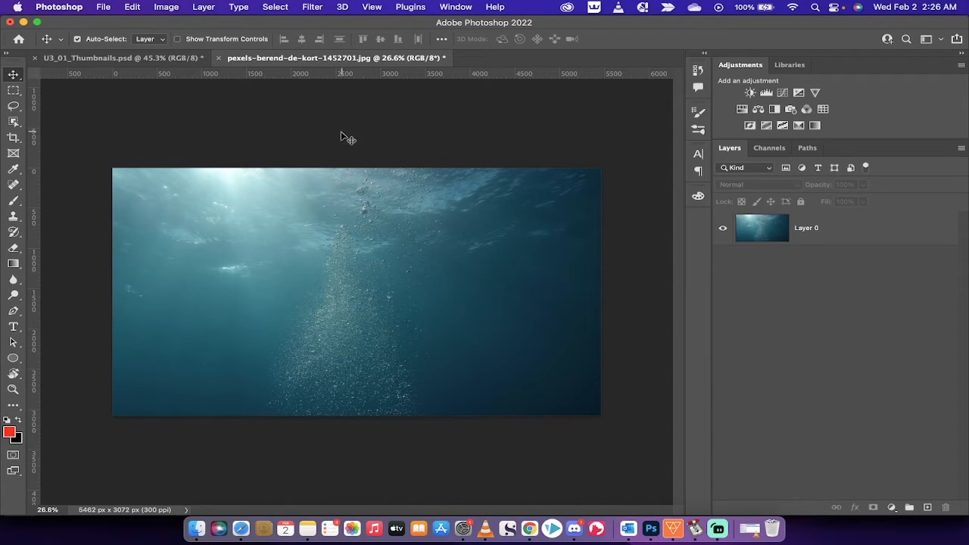
mouse_move(102, 118)
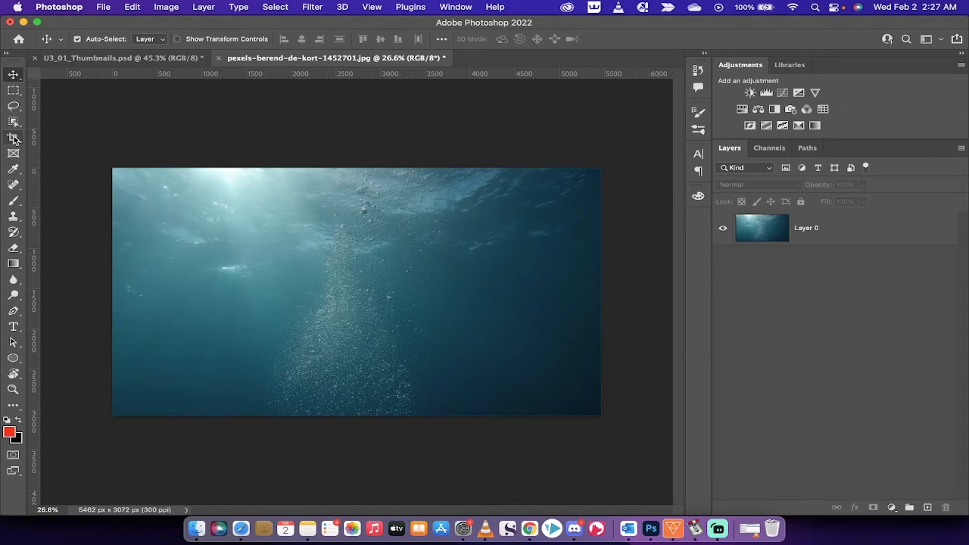
- Activate the Crop tool, framing the underwater photo with a 16:9 rule-of-thirds crop box
click(12, 138)
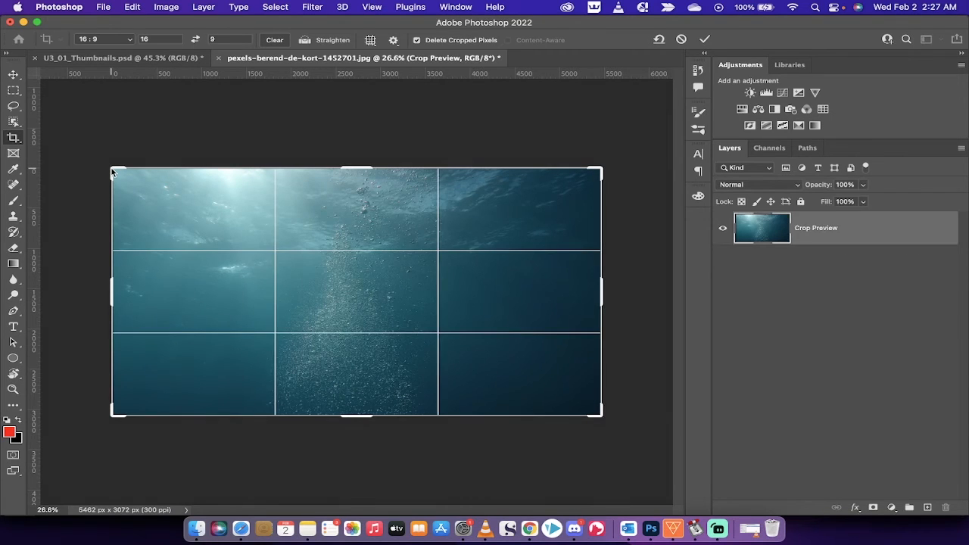
- Cycle the crop overlay through Grid, Diagonal and Golden Ratio guides via the overlay menu
click(371, 39)
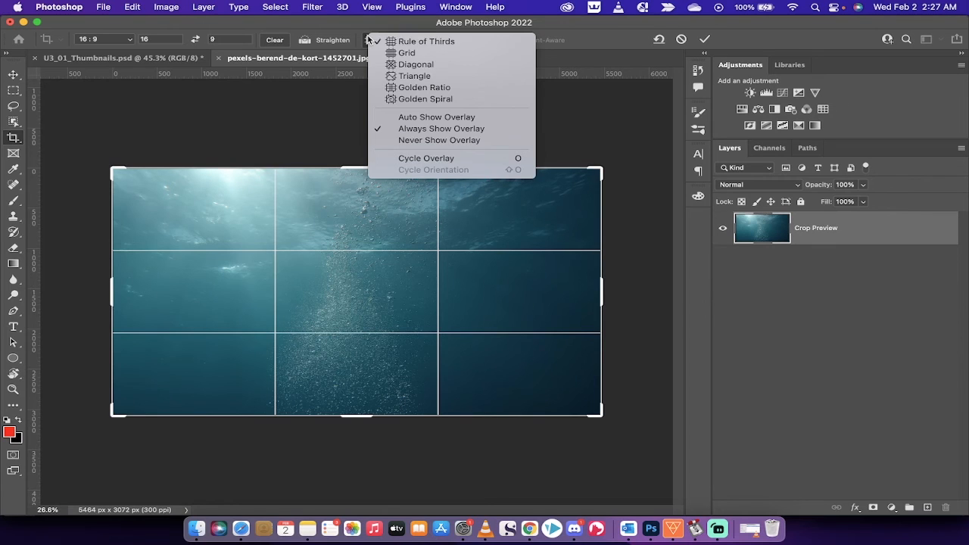
mouse_move(427, 41)
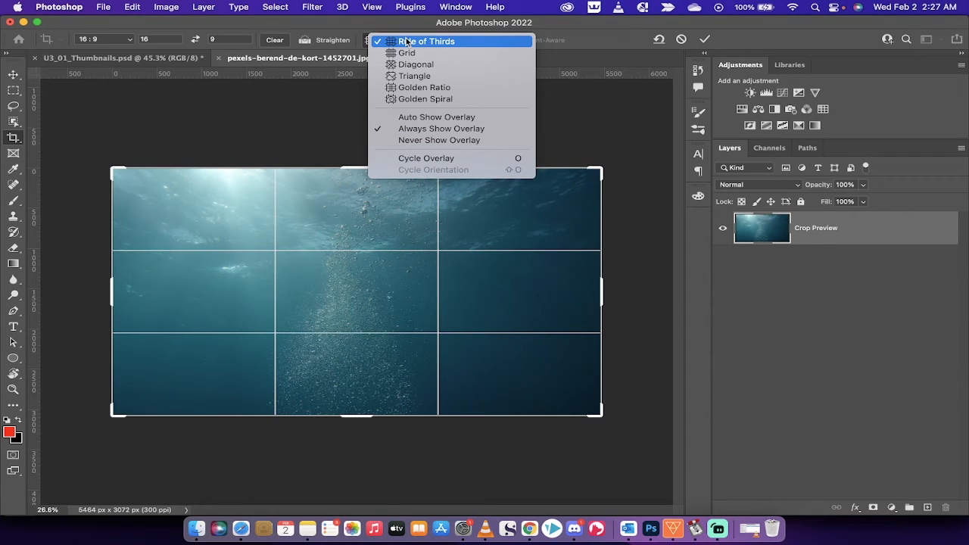
mouse_move(408, 51)
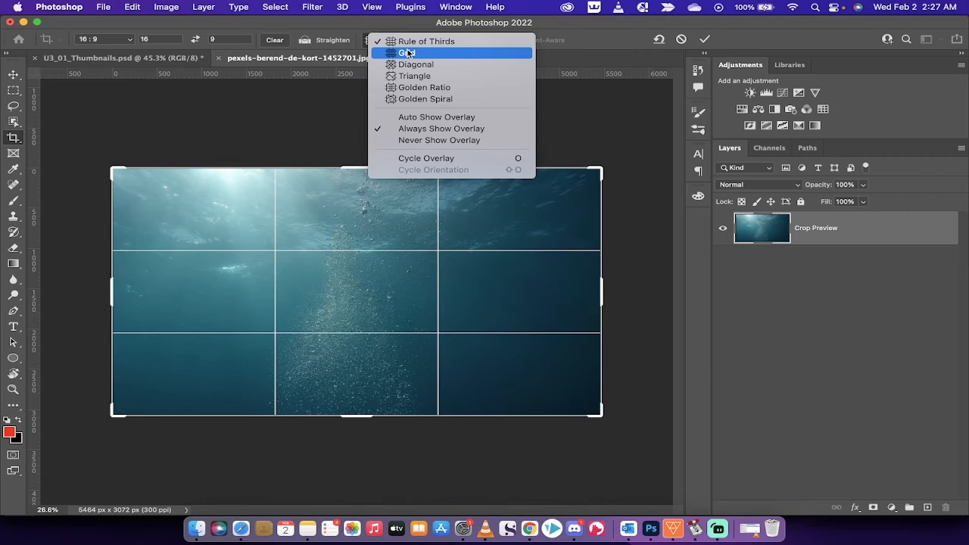
click(407, 53)
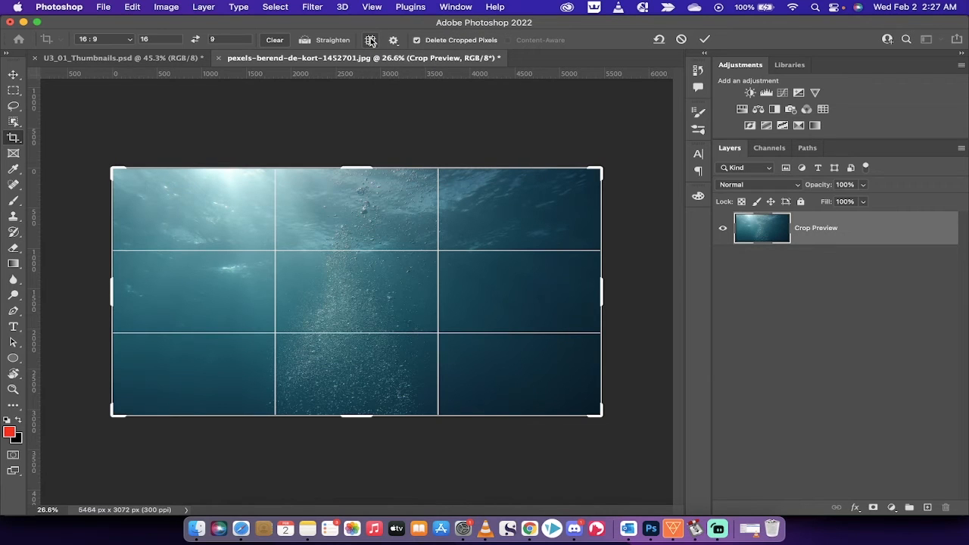
click(369, 39)
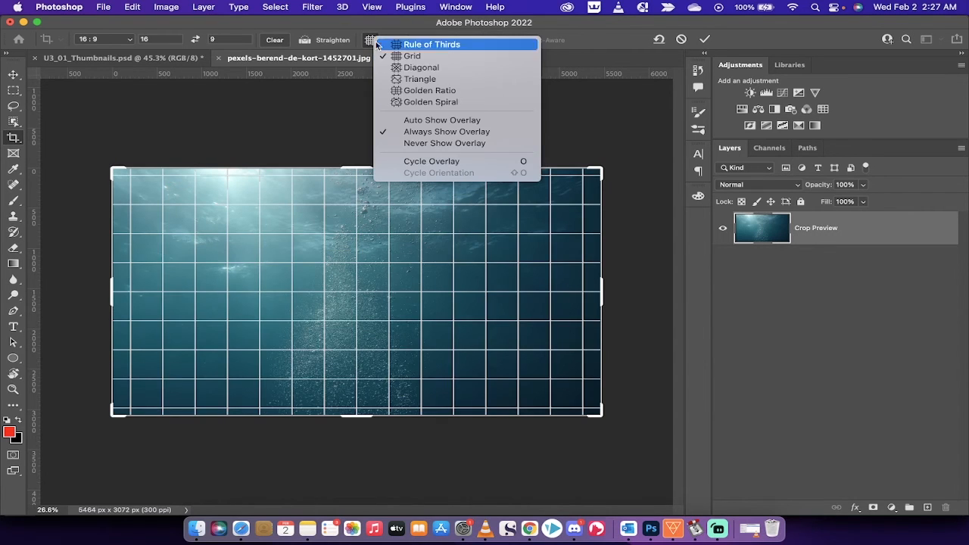
click(420, 67)
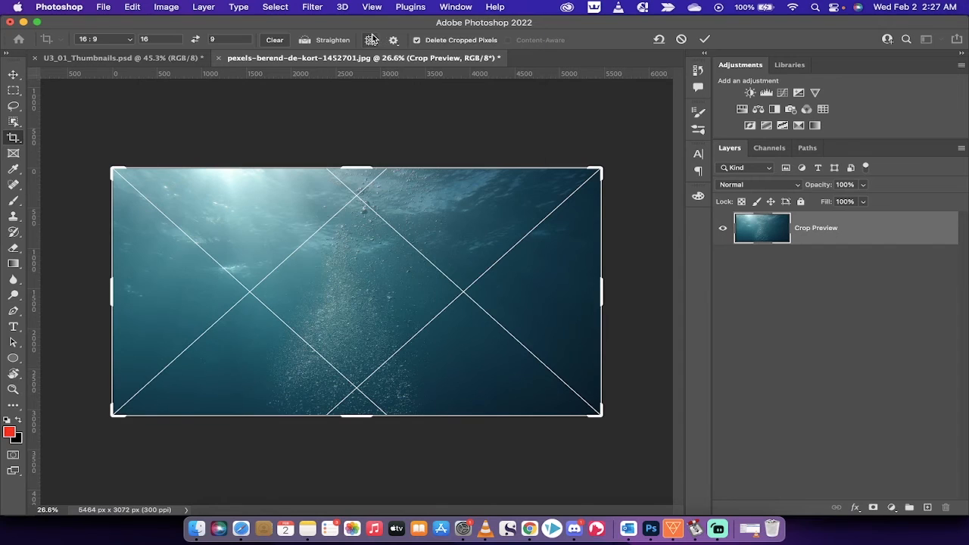
click(372, 39)
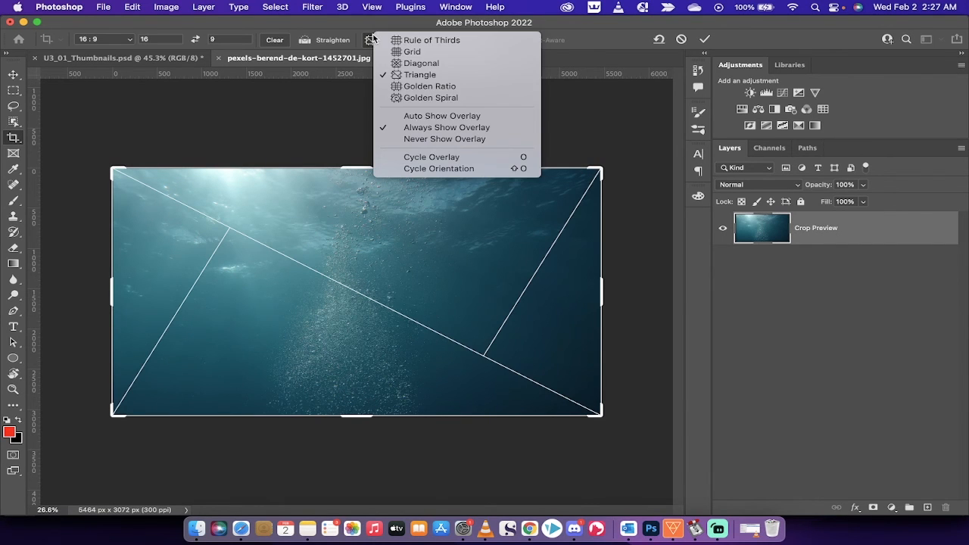
click(412, 51)
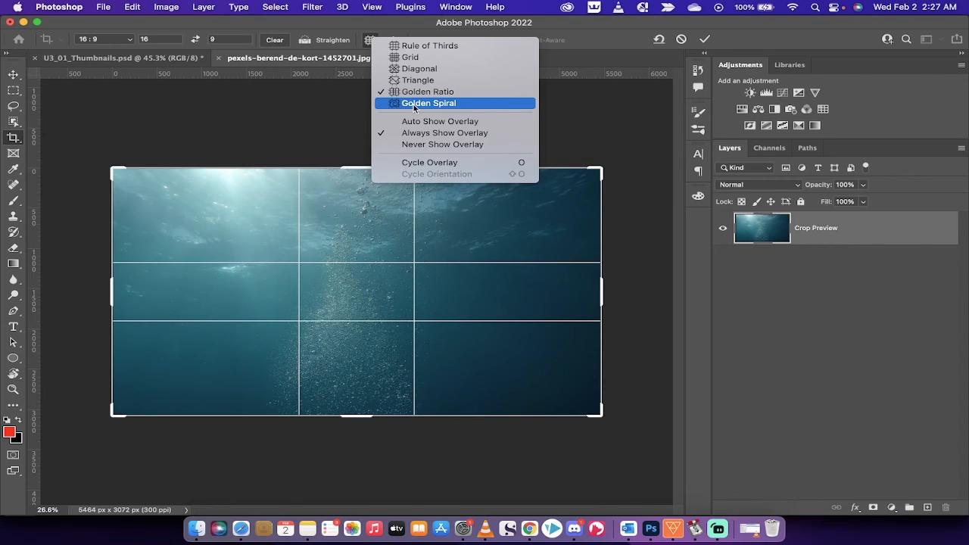
- Switch the crop overlay to Golden Spiral over the 16:9 crop area
click(429, 103)
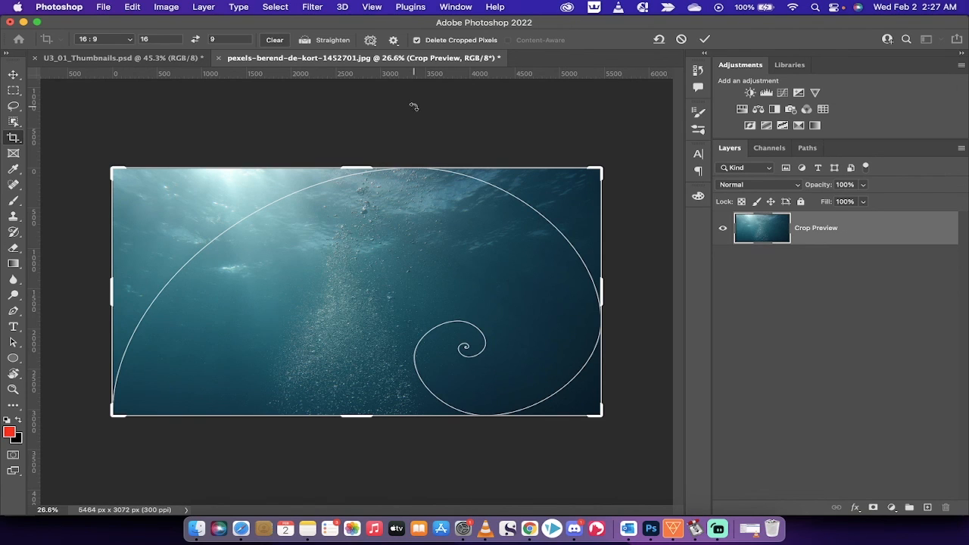
mouse_move(718, 528)
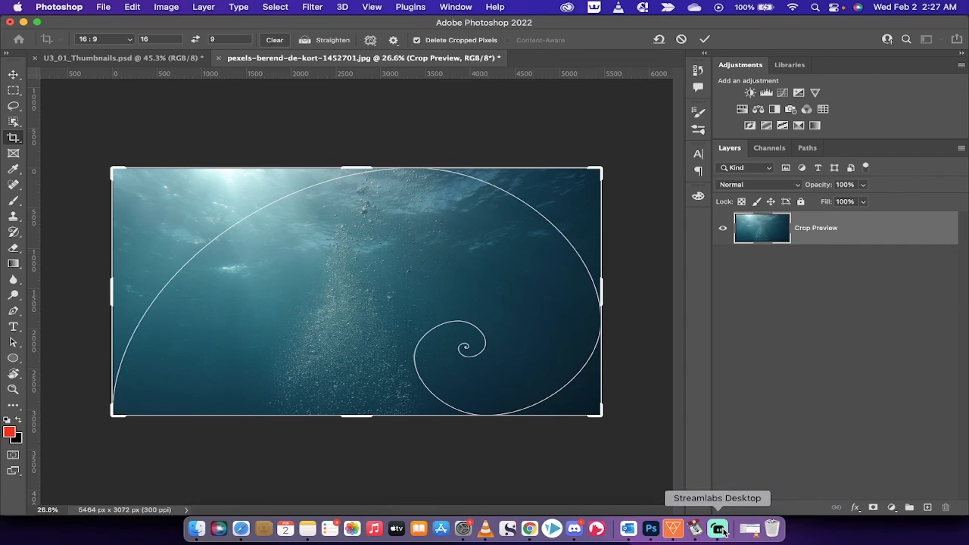